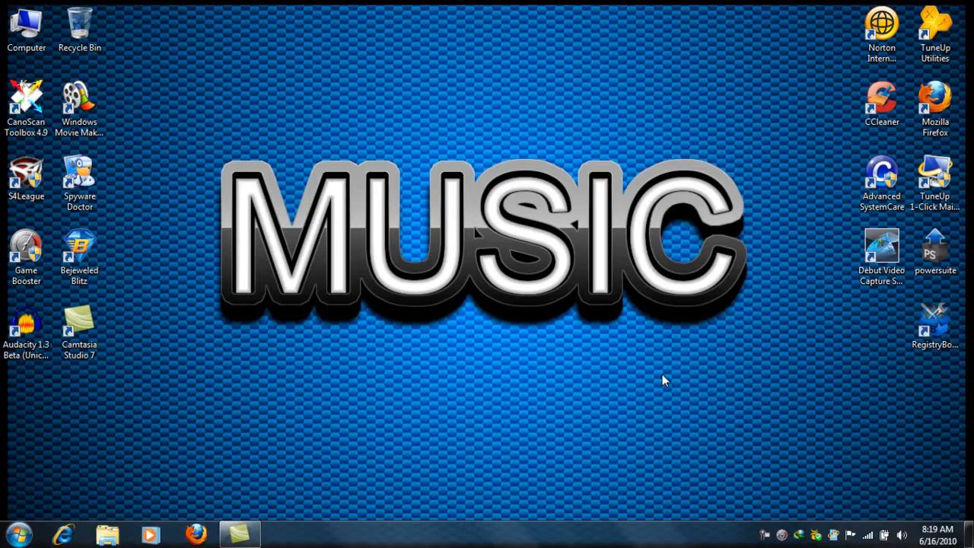
mouse_move(615, 423)
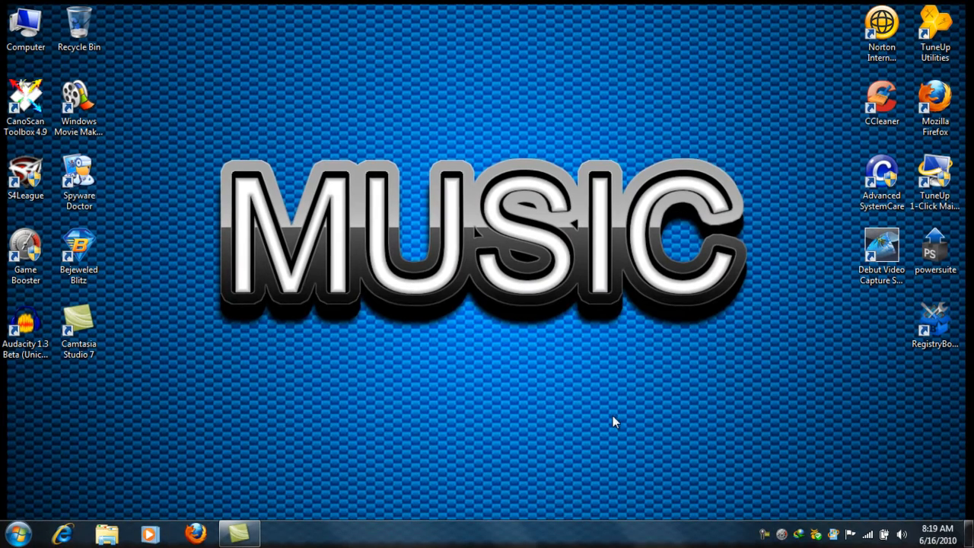
mouse_move(621, 423)
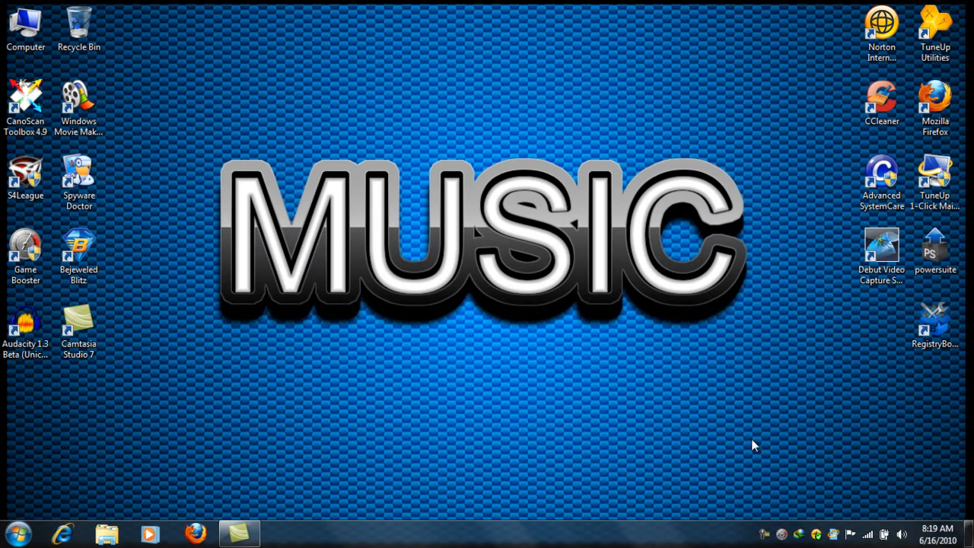
mouse_move(793, 522)
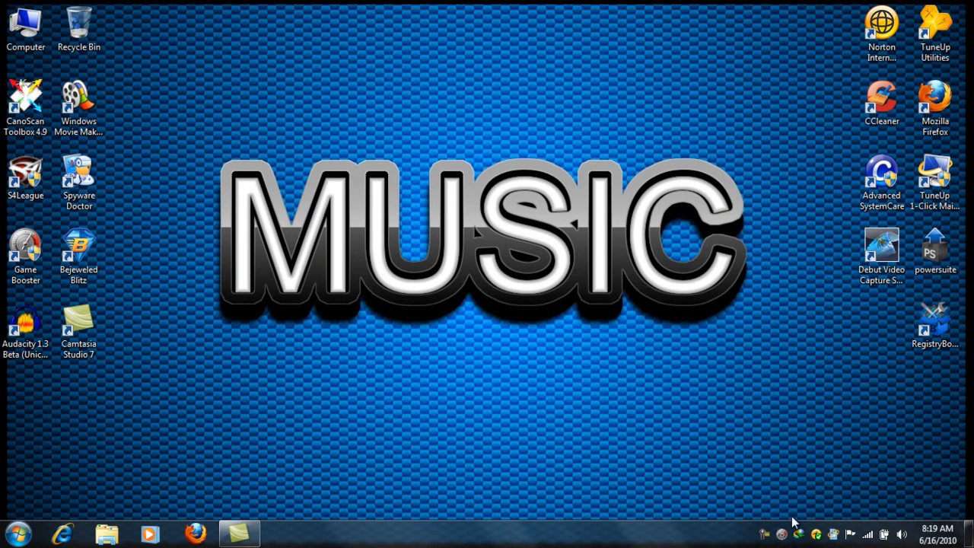
mouse_move(430, 113)
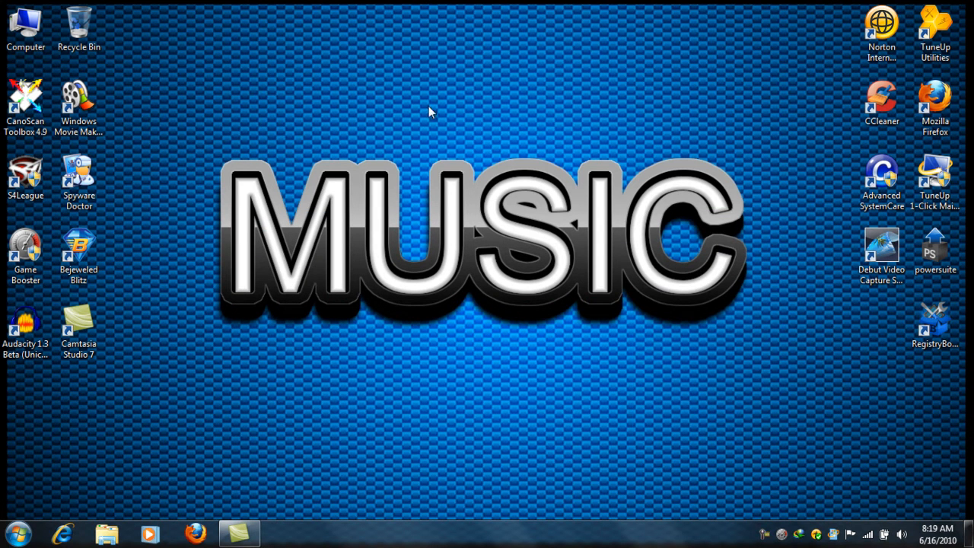
Create a new blank Text Document on the desktop via the context menu
right_click(429, 112)
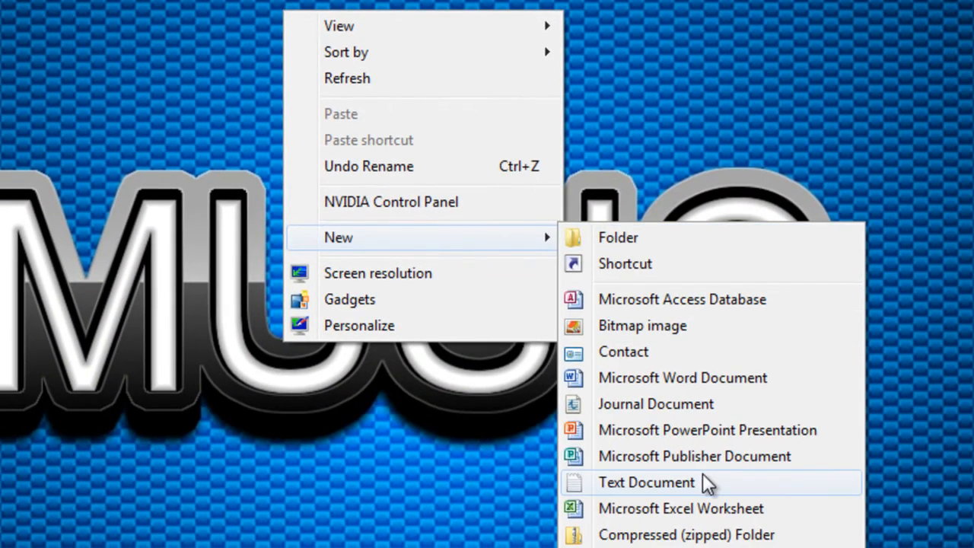
click(646, 481)
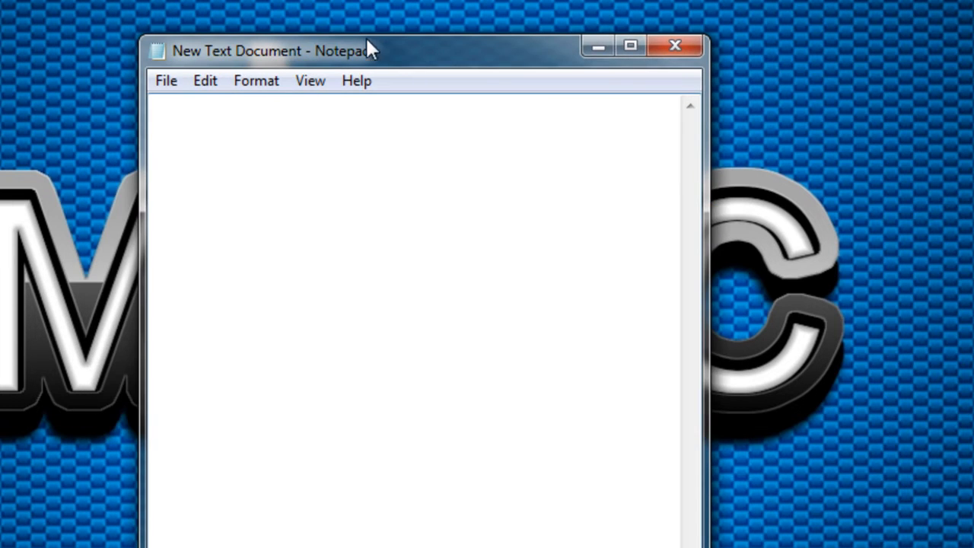
Write the script lines 'title Command Prompt', 'cls' and 'command.com'
text(ti)
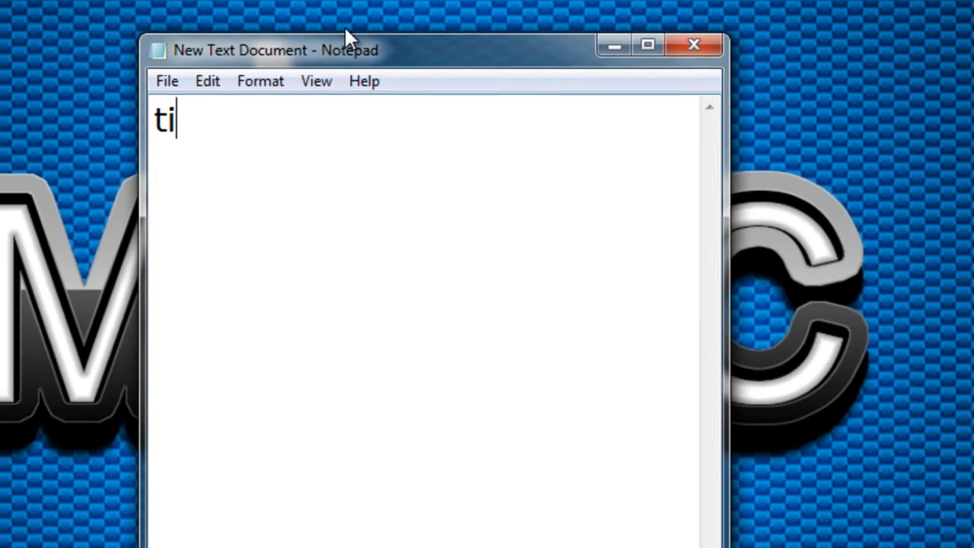
text(tl)
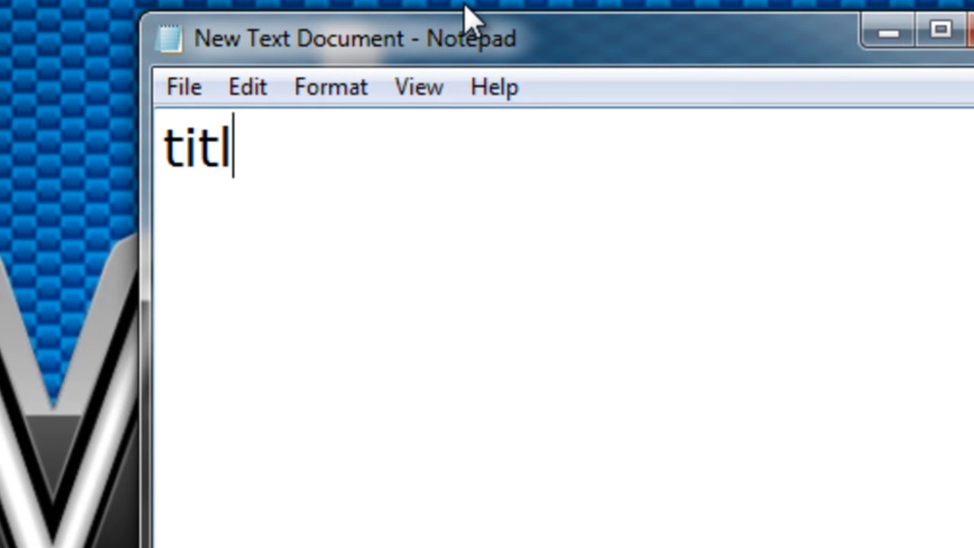
text(e Comma)
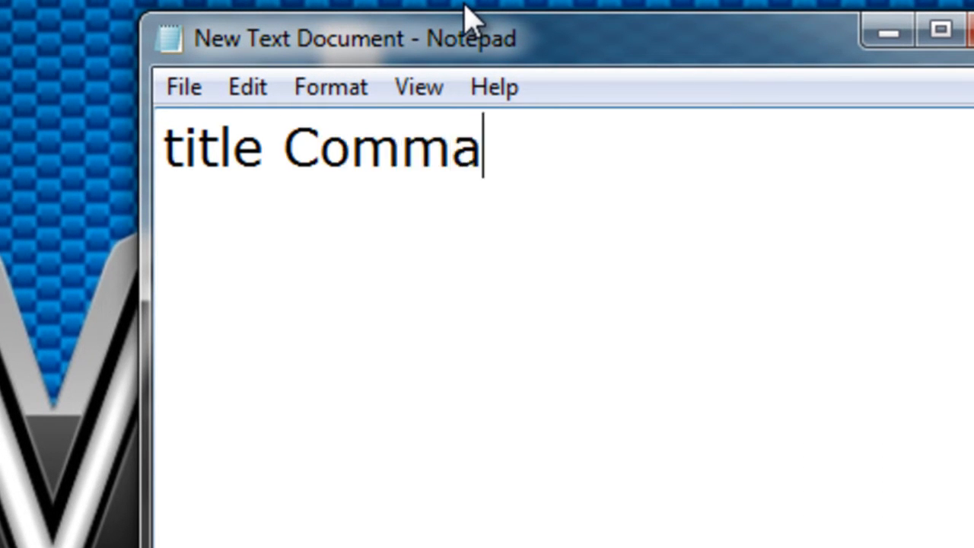
text(nd Prompt)
text(cl)
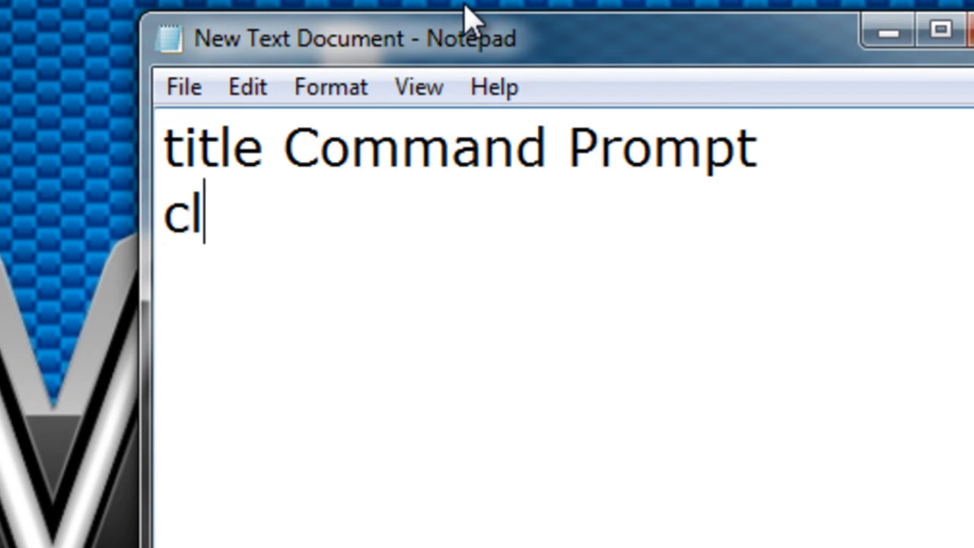
text(s)
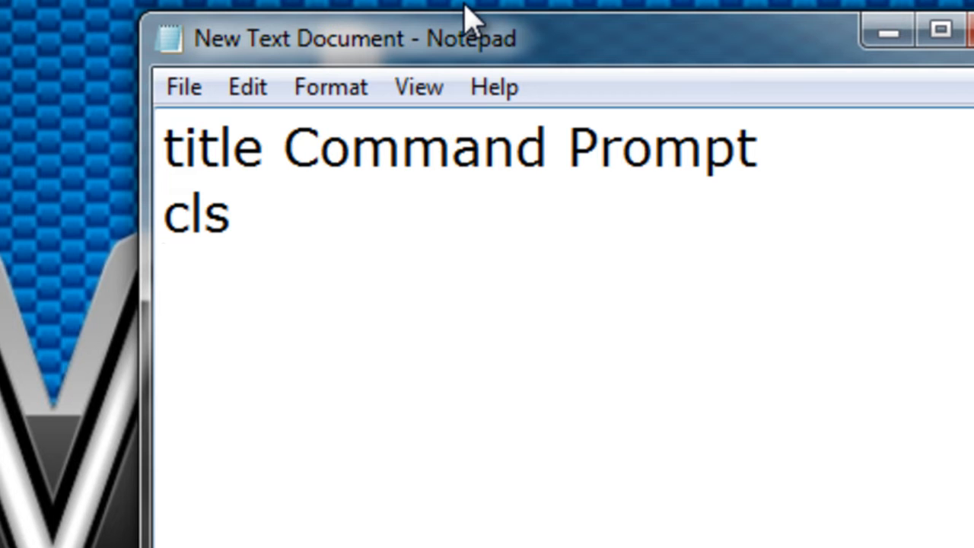
text(command)
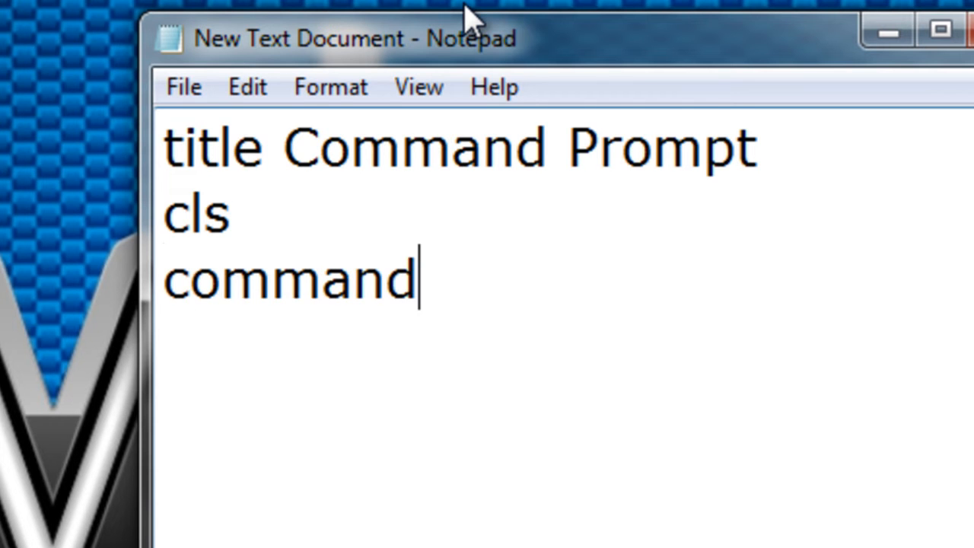
text(.com)
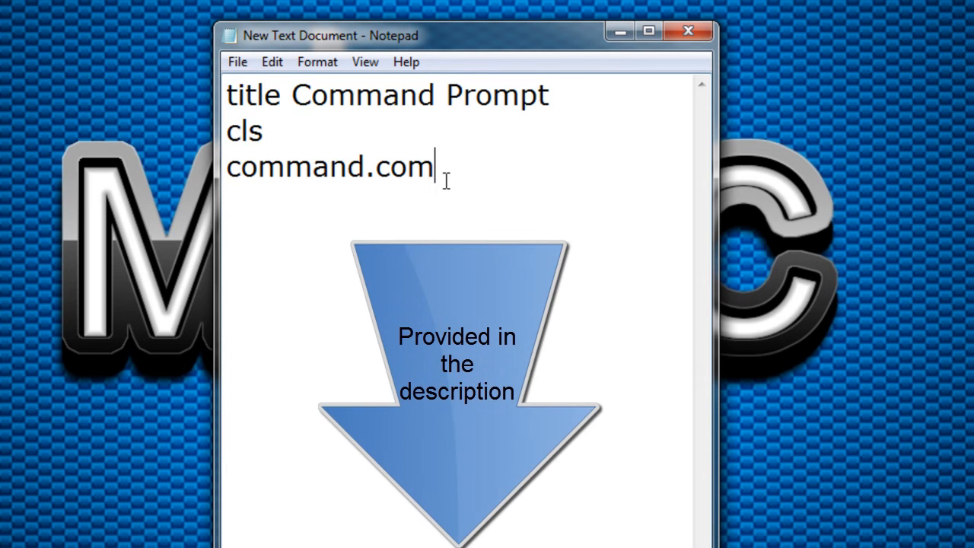
mouse_move(265, 110)
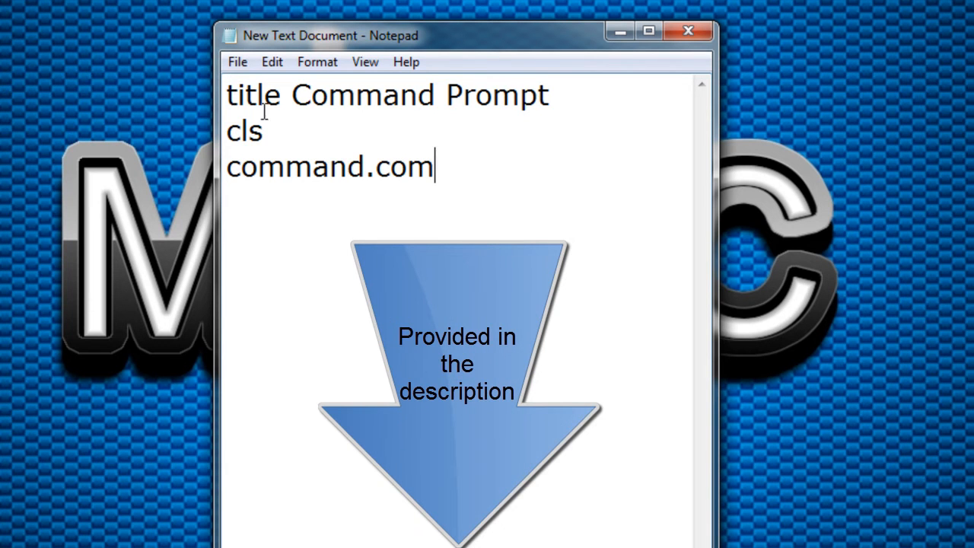
mouse_move(554, 171)
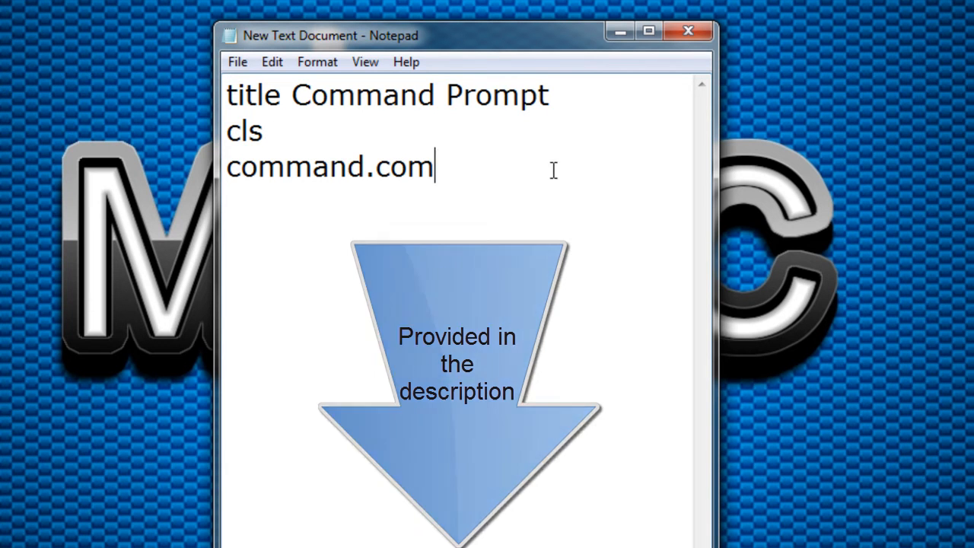
Start Save As and name the file 'StickGlobe Command'
click(237, 61)
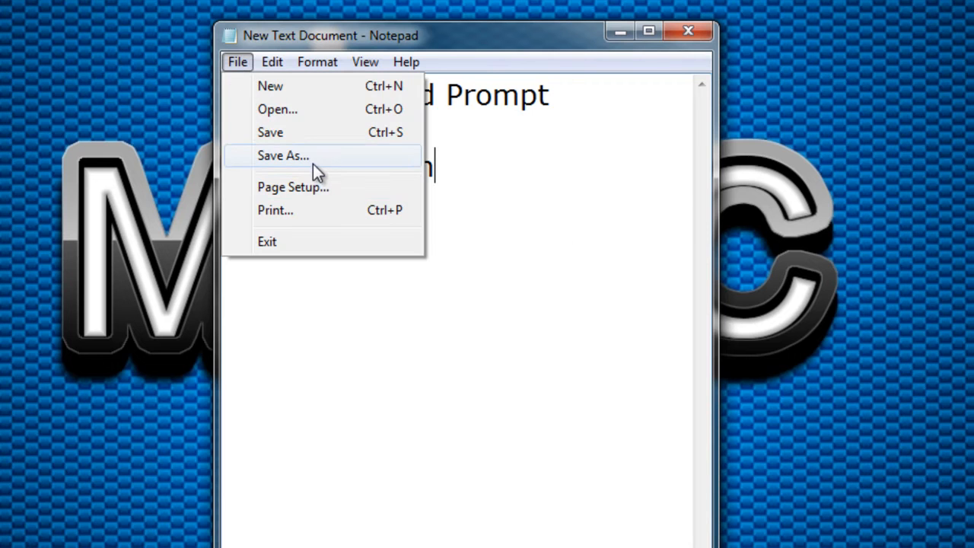
click(283, 155)
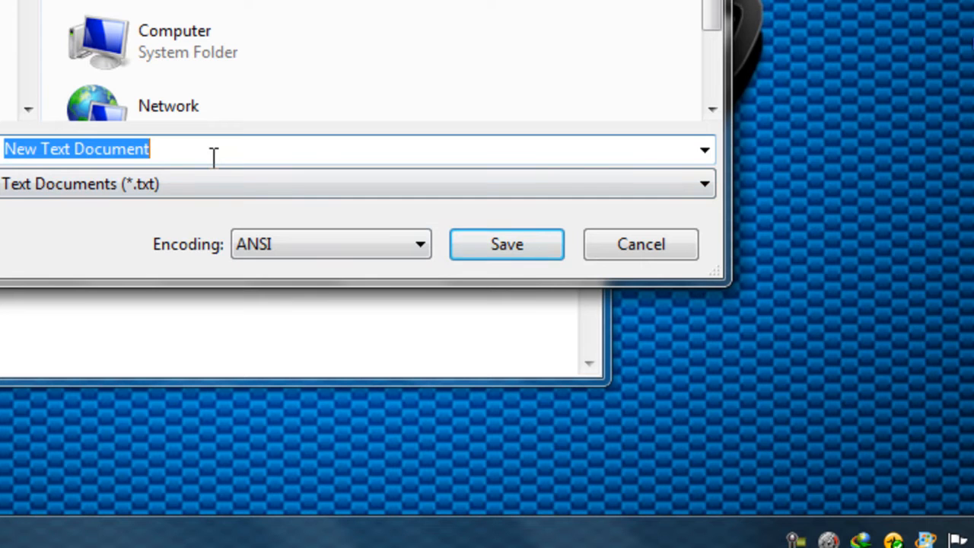
text(Stick)
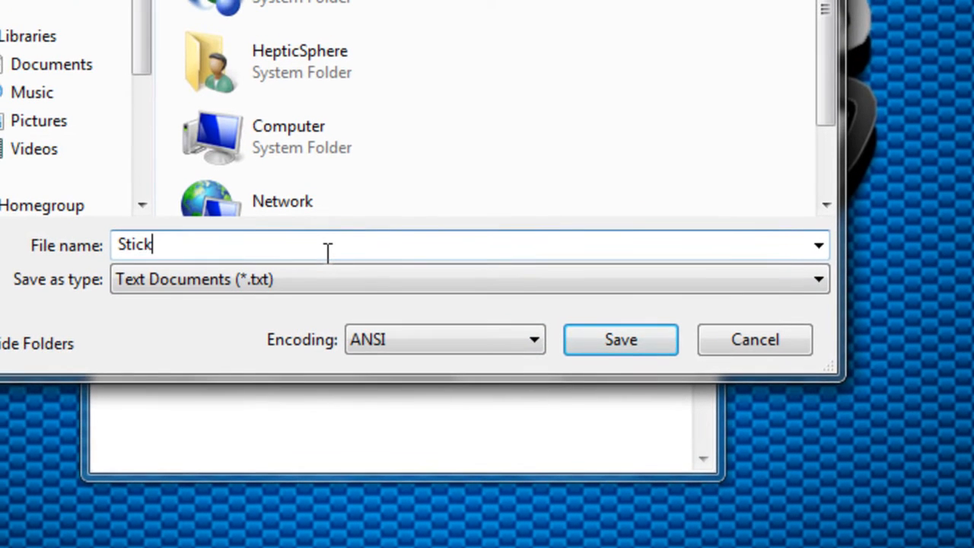
text(Globe Comman)
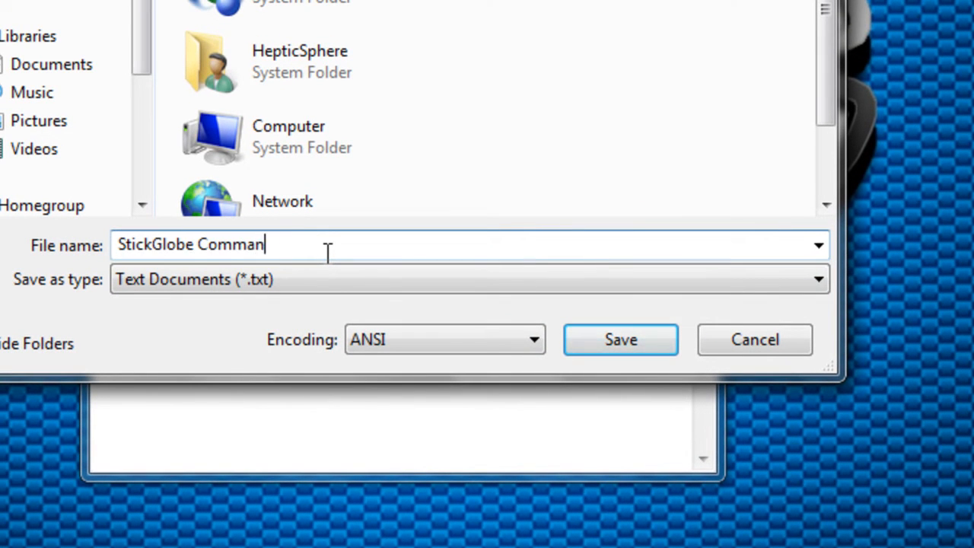
text(d)
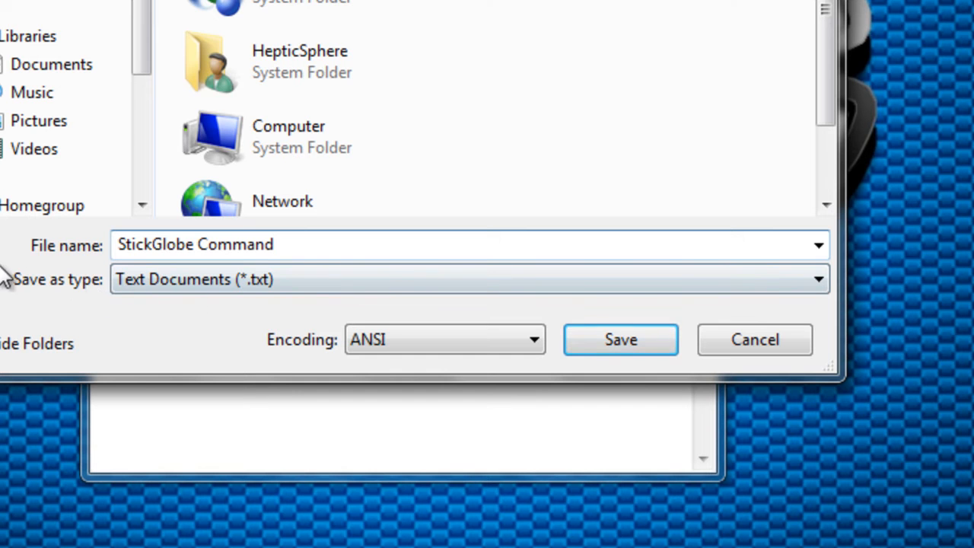
Set Save as type to All Files and append the '.bat' extension
click(819, 278)
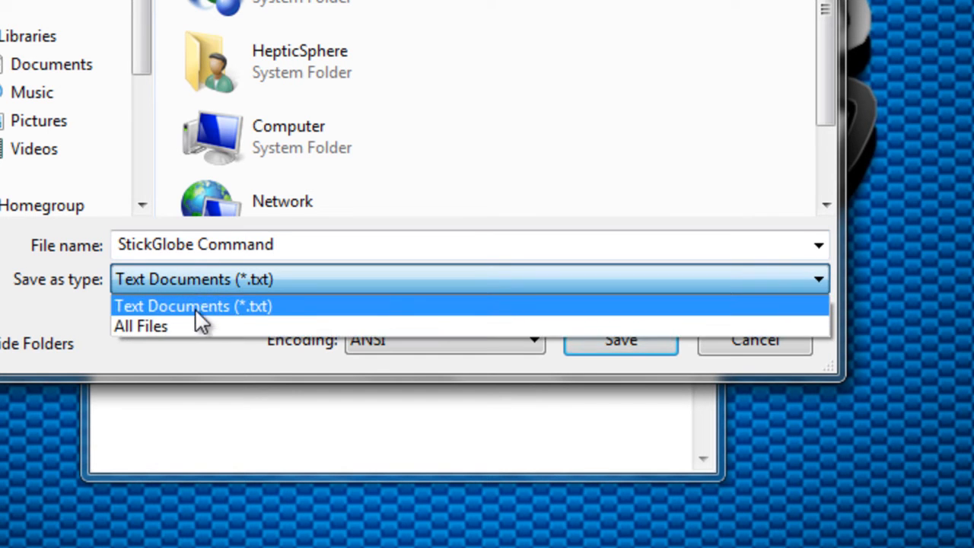
click(140, 325)
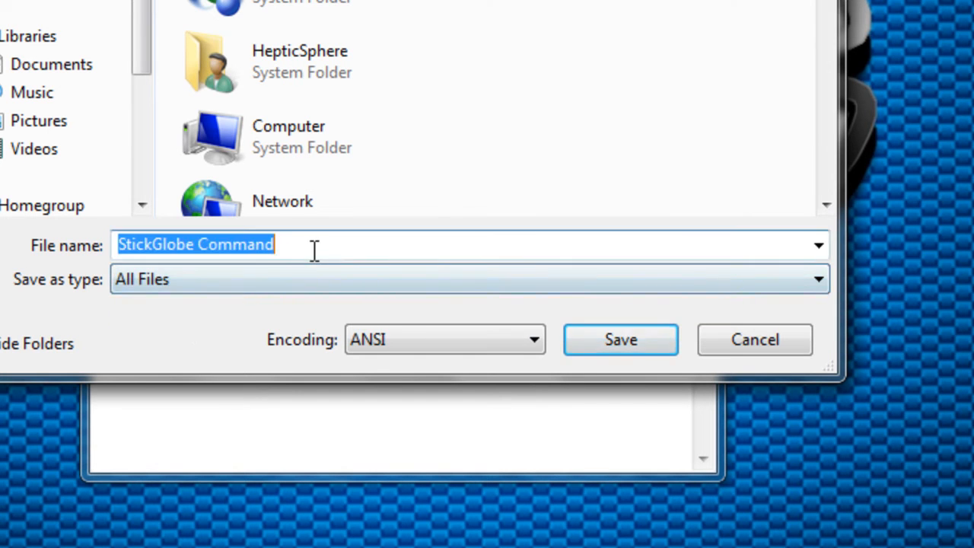
click(312, 244)
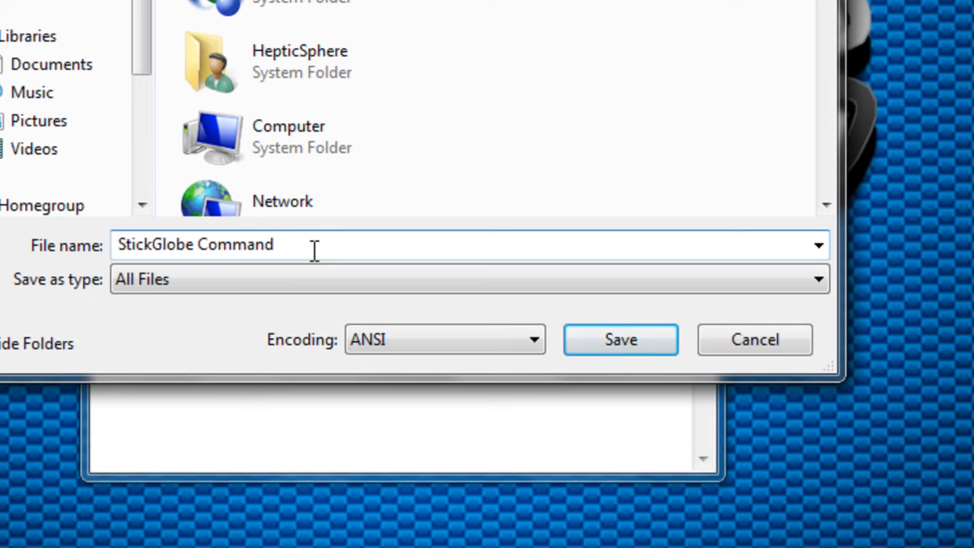
text(.bat)
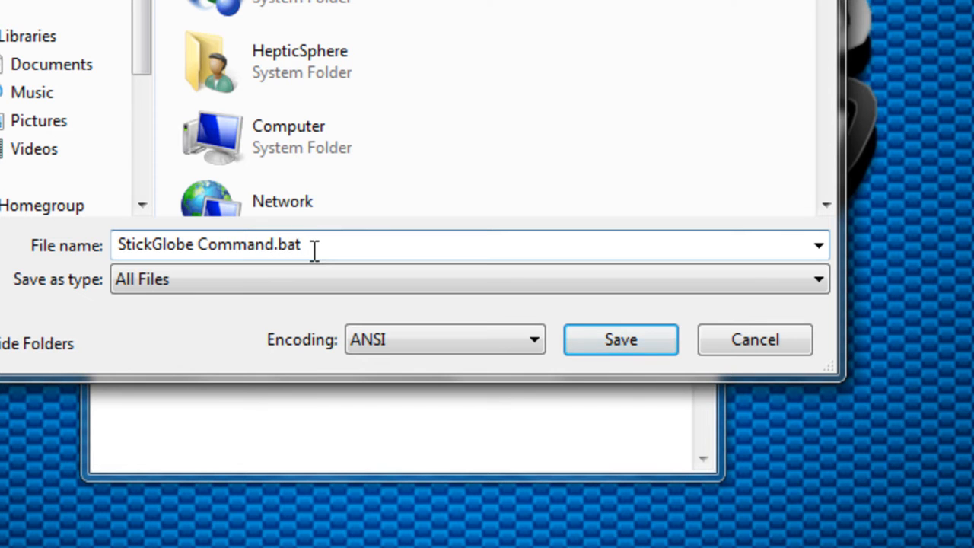
Save and run 'StickGlobe Command.bat', moving the Command Prompt window toward the centre
double_click(286, 244)
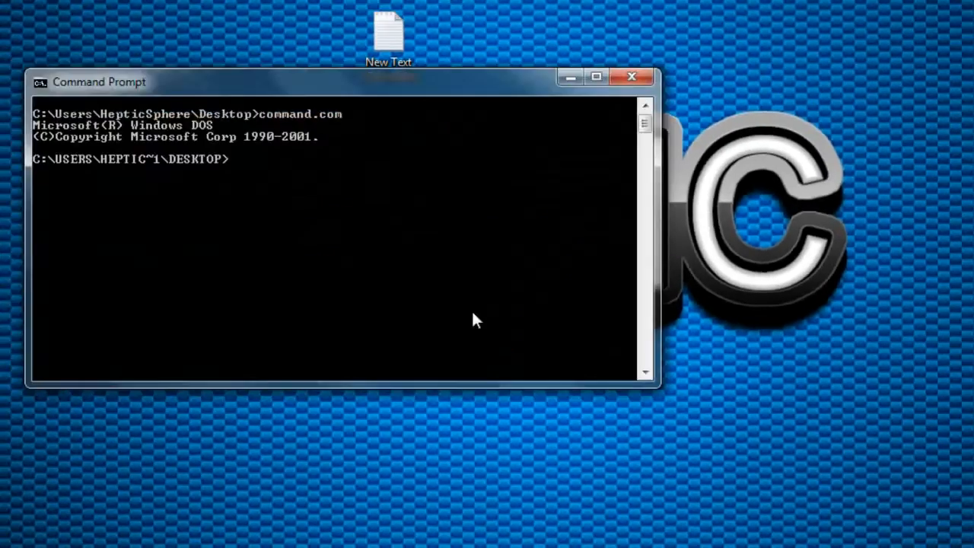
drag(99, 83, 246, 171)
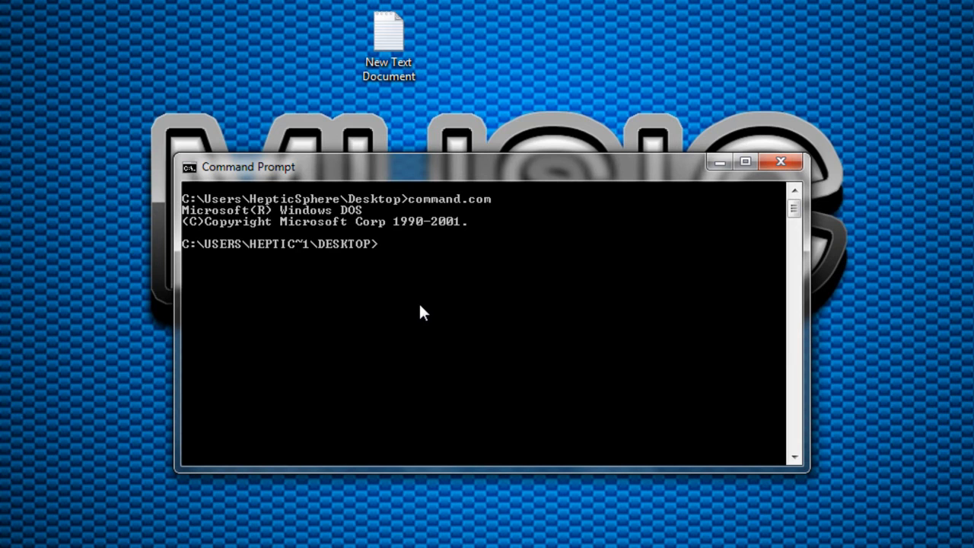
mouse_move(510, 255)
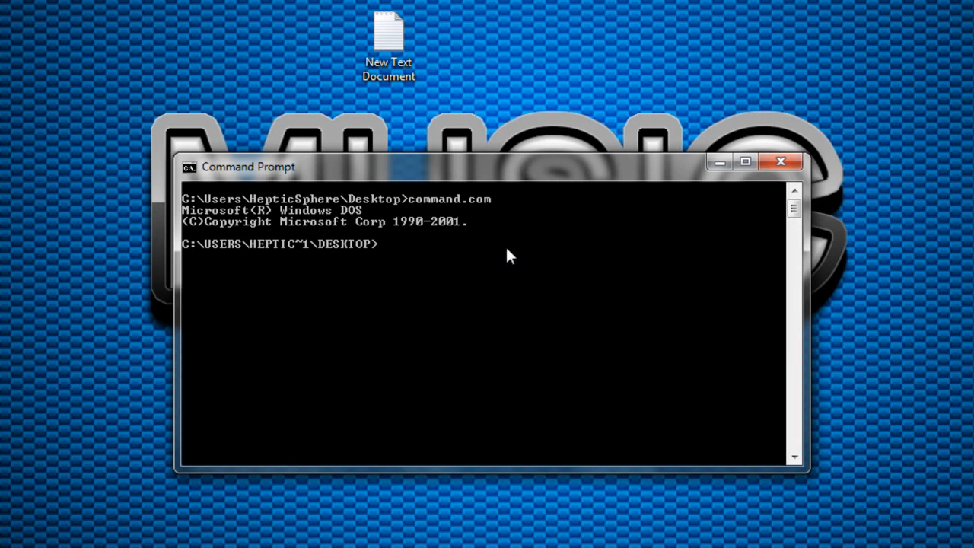